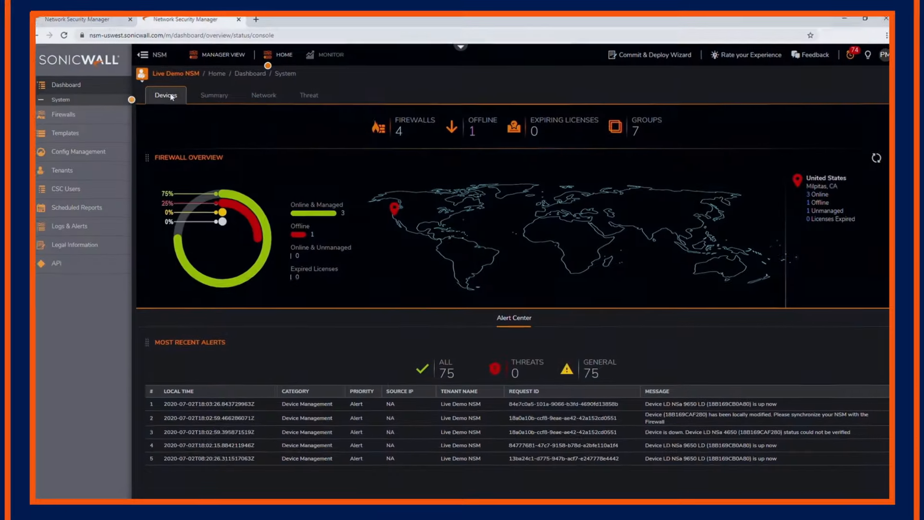
Step: Review the dashboard's network traffic and top threats statistics and the Live Demo NSM tenant details
left_click(263, 96)
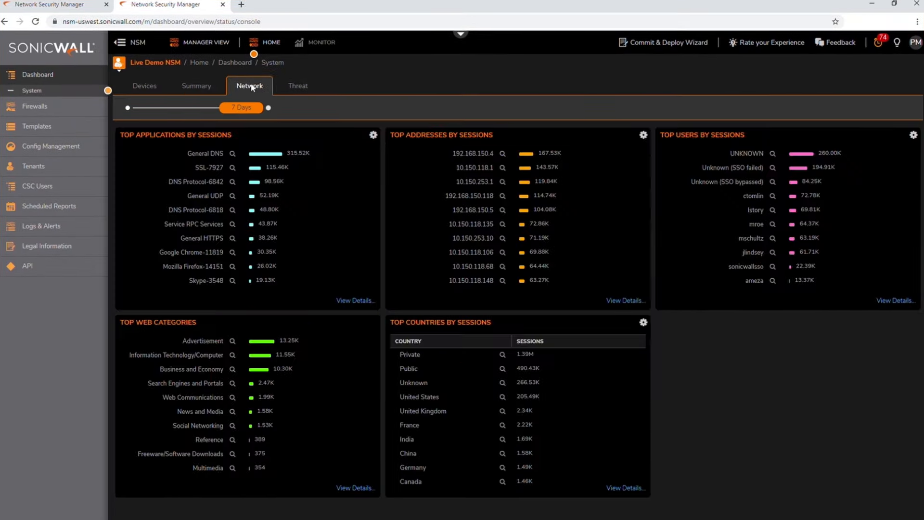
left_click(298, 86)
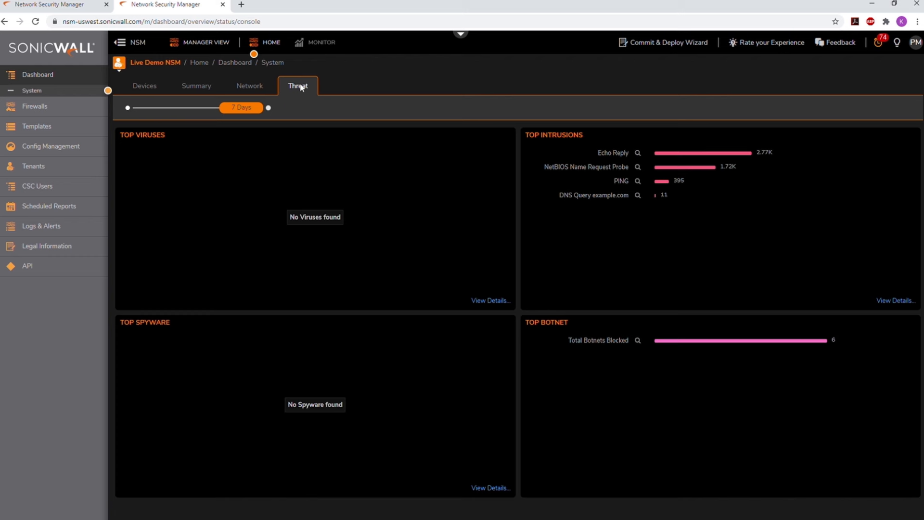
left_click(33, 166)
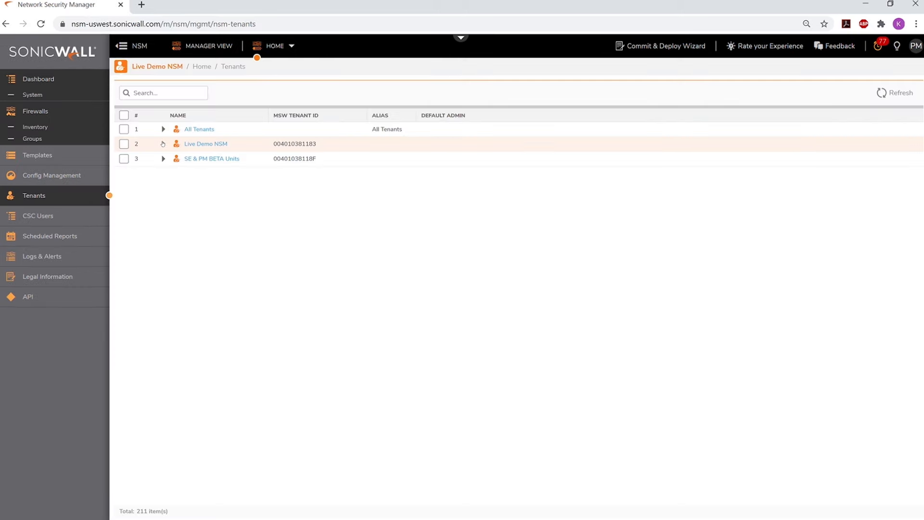
left_click(163, 144)
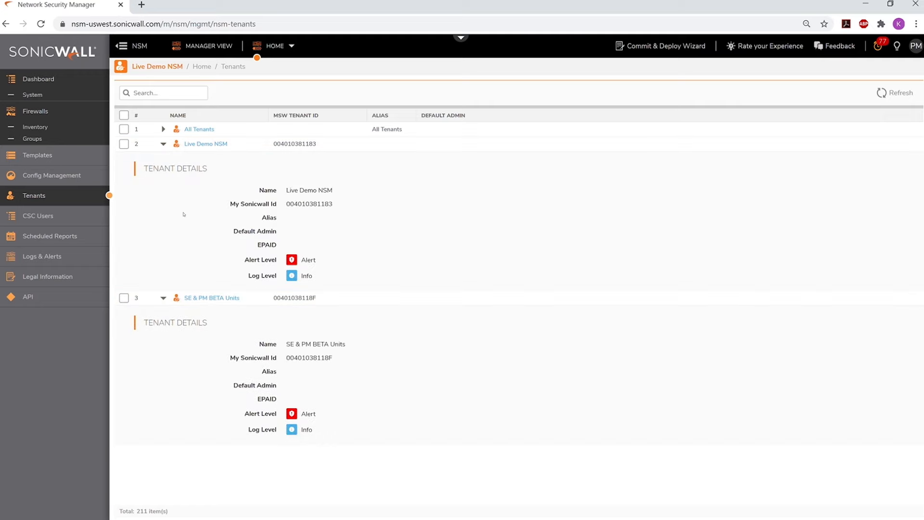
left_click(32, 95)
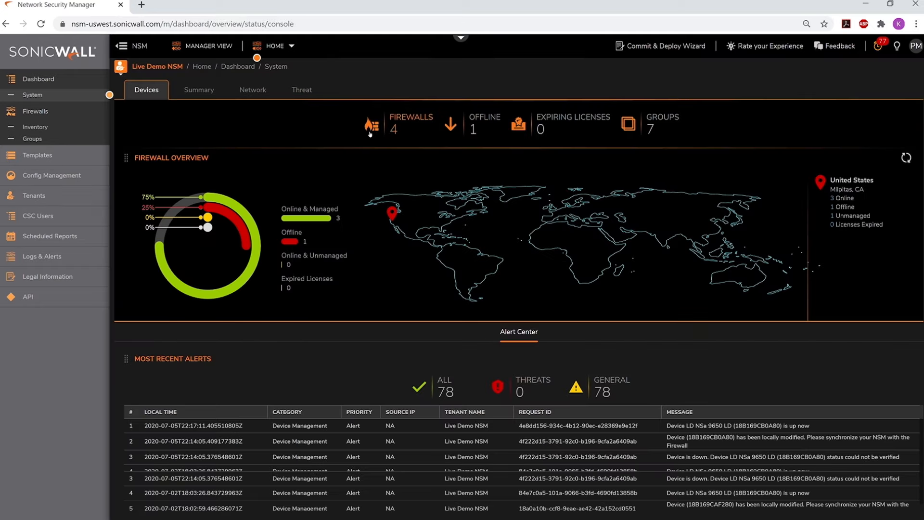
Step: Commit the pending changes to TZ500W-NOAM-01 and NSa4650-NOAM-02 through the Commit & Deploy wizard
left_click(659, 46)
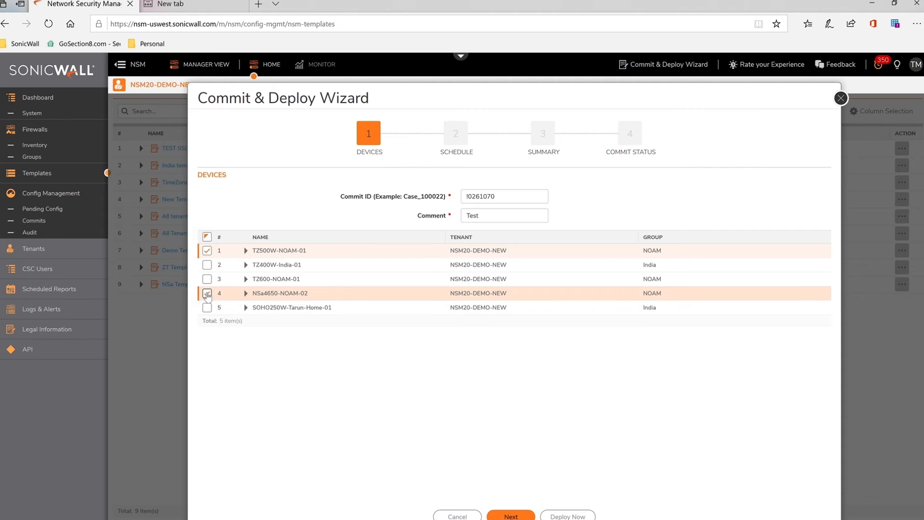
left_click(510, 516)
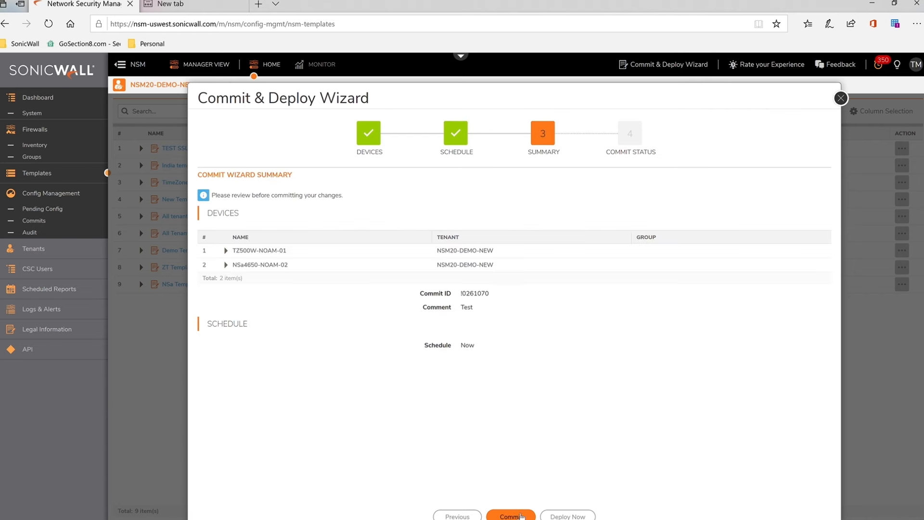
left_click(510, 515)
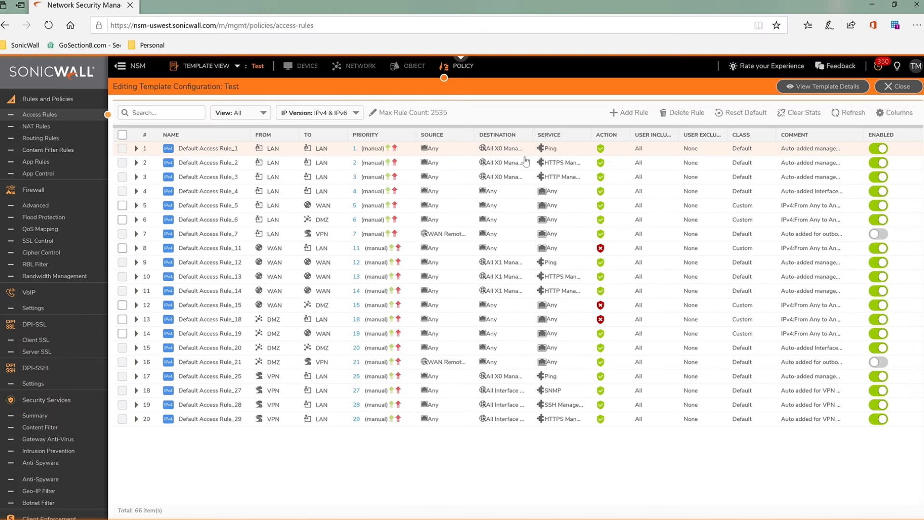
Step: Add a new access rule 'Test Demo' with action Discard, from X1 to X1
left_click(628, 113)
type("Test Demo")
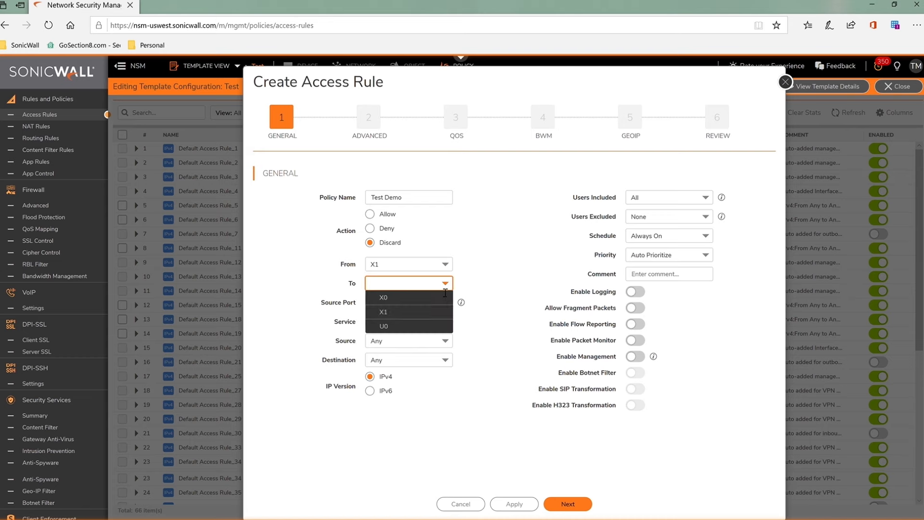
left_click(384, 312)
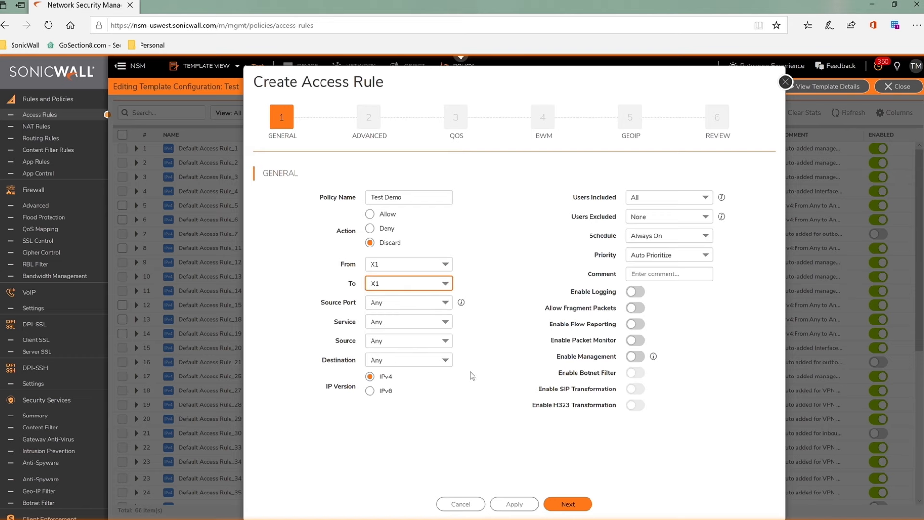